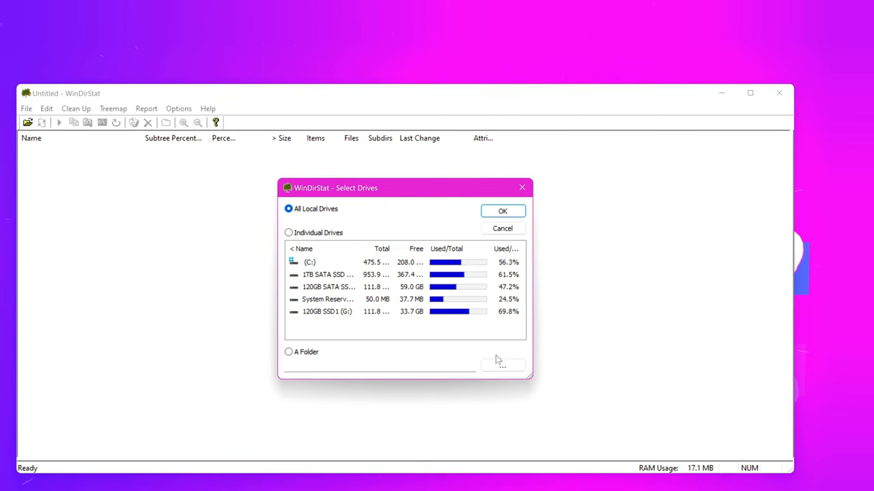
mouse_move(355, 229)
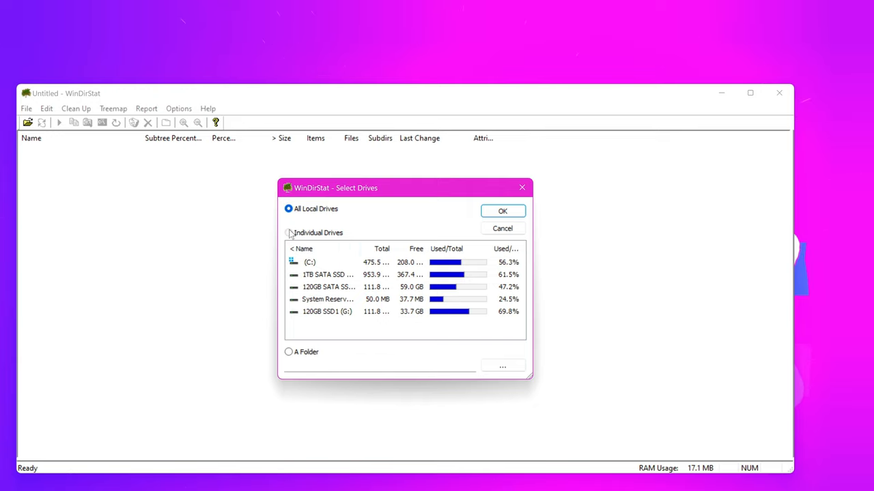
Step: Scan only the individual drive C: rather than all local drives
click(289, 233)
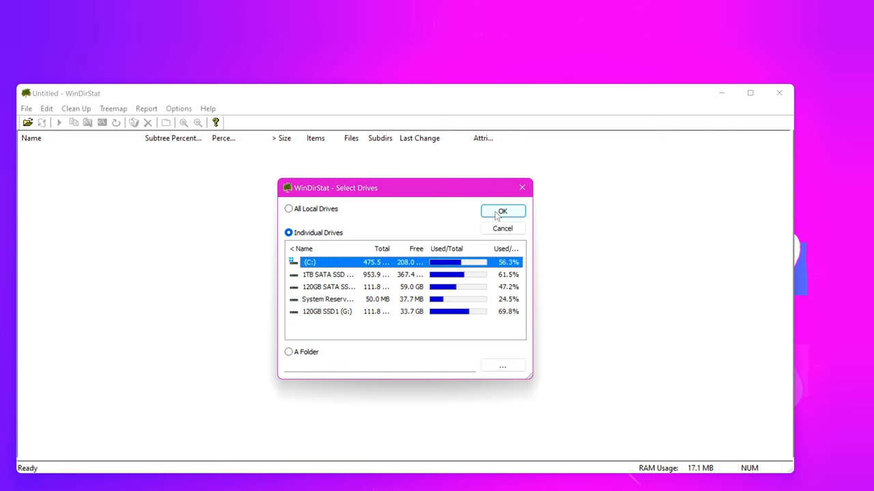
click(502, 211)
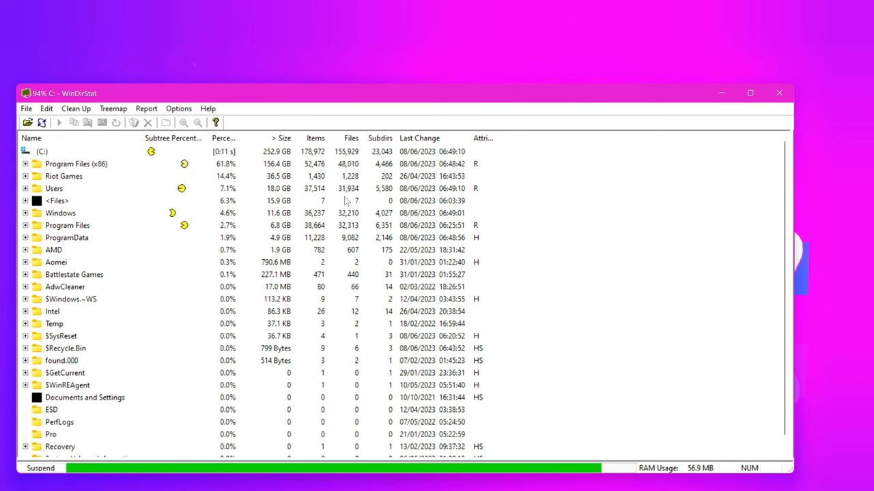
Step: Let the C: scan finish at 262.0 GB with folders sorted by size and the treemap shown
click(749, 93)
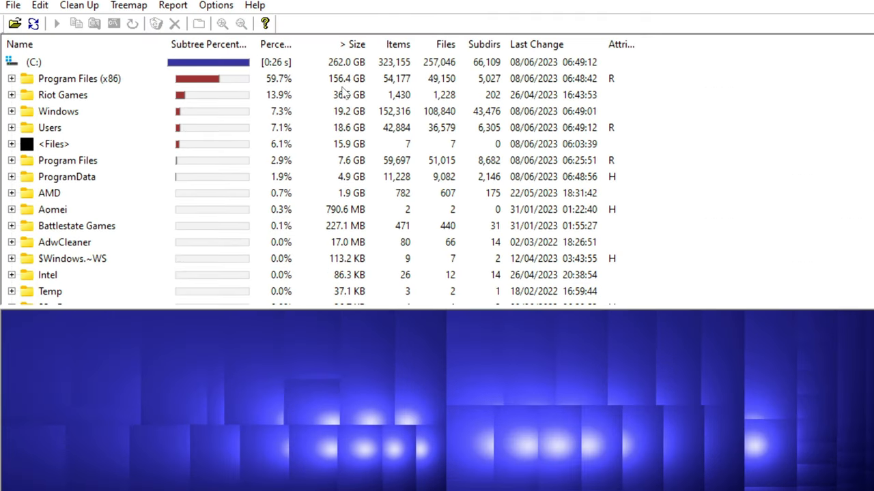
click(78, 78)
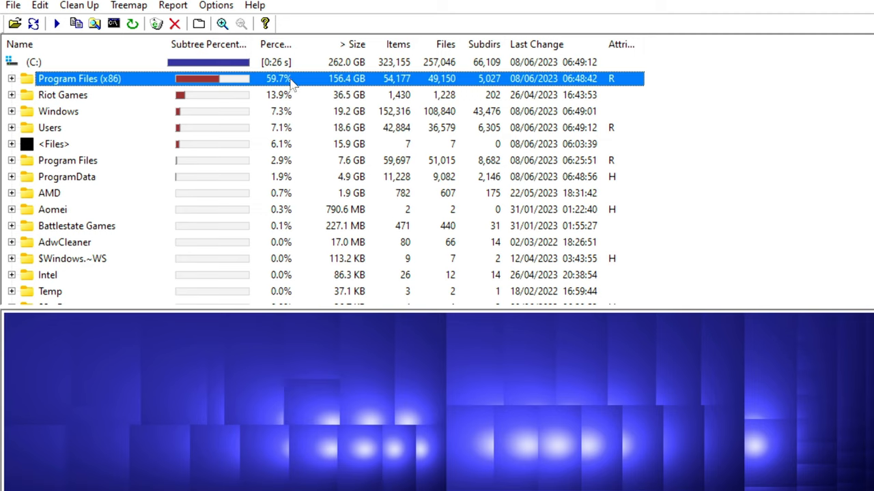
click(63, 95)
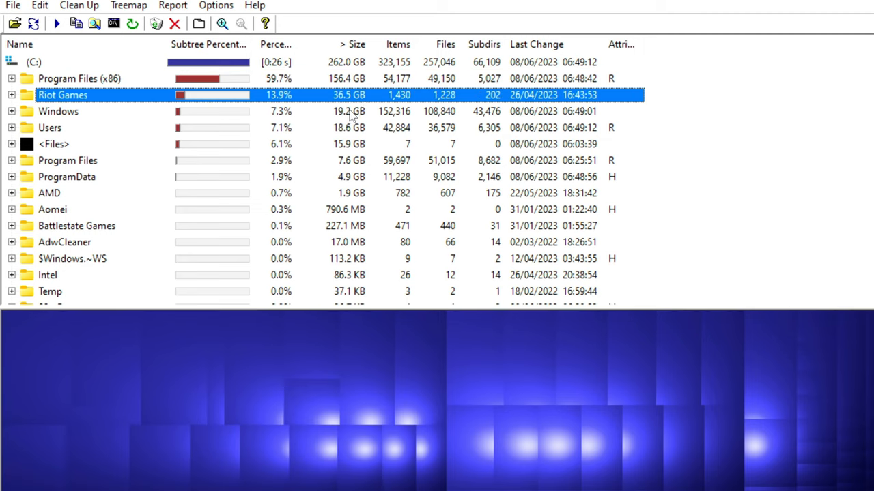
click(49, 128)
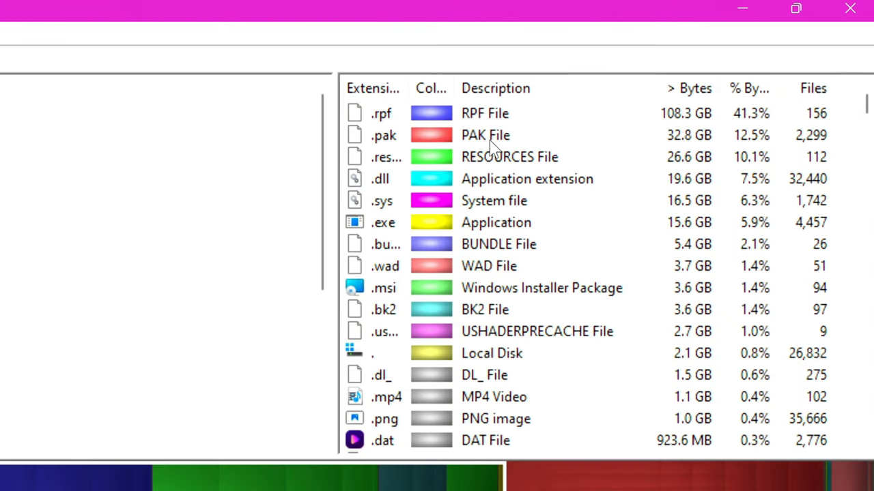
Step: Select the .rpf extension (108.3 GB, 156 files) to mark its files in the treemap
click(484, 113)
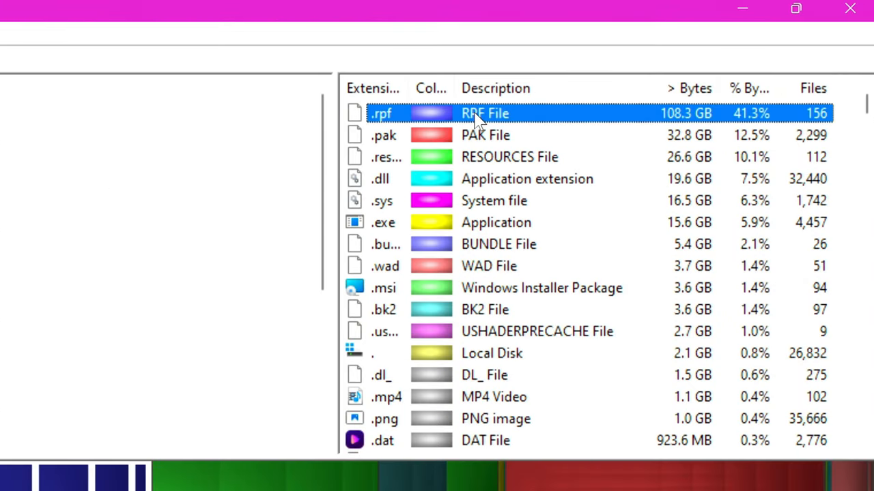
mouse_move(481, 140)
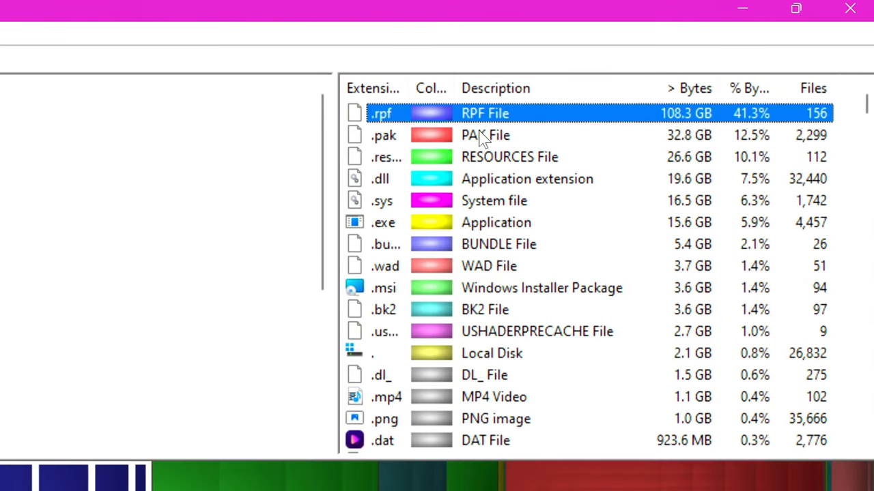
mouse_move(546, 116)
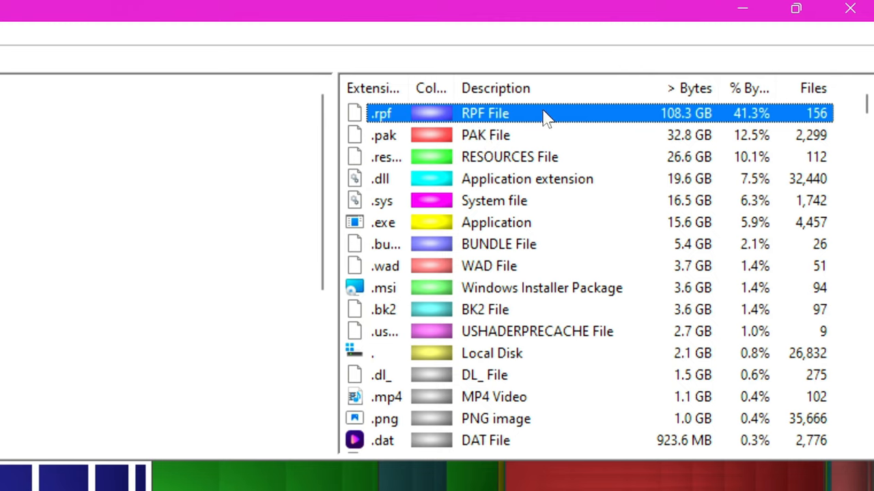
mouse_move(520, 143)
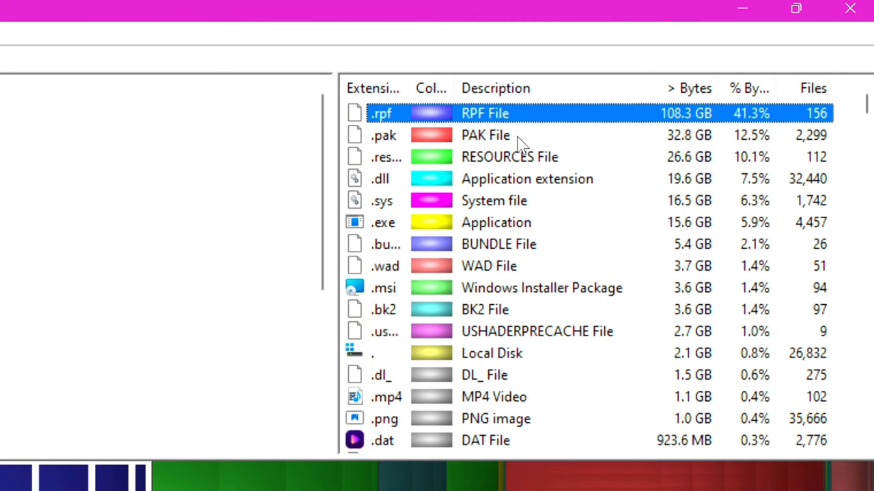
mouse_move(427, 358)
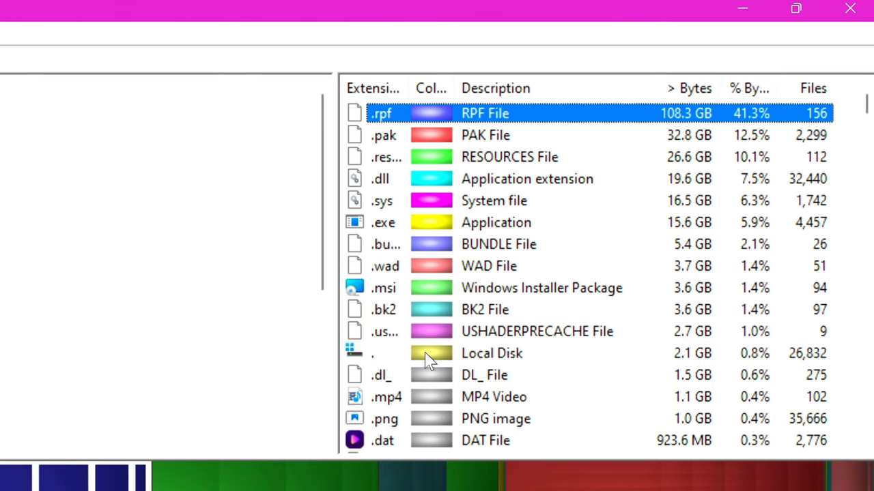
mouse_move(478, 386)
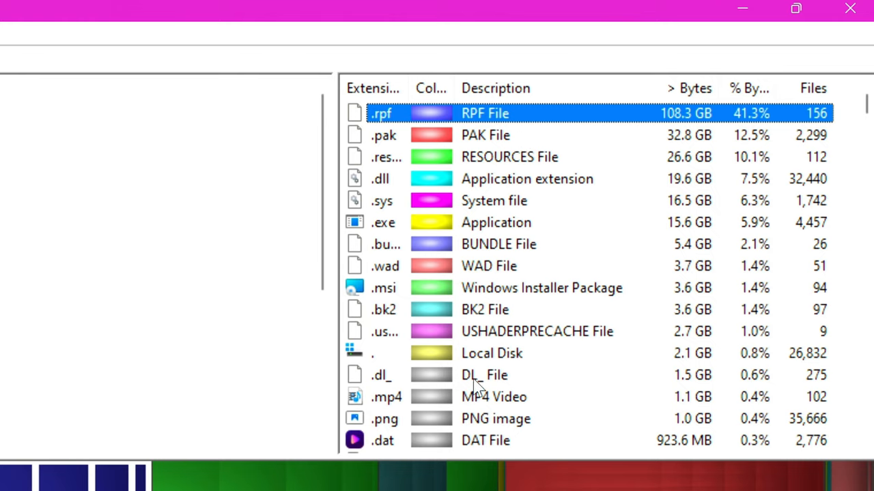
mouse_move(472, 223)
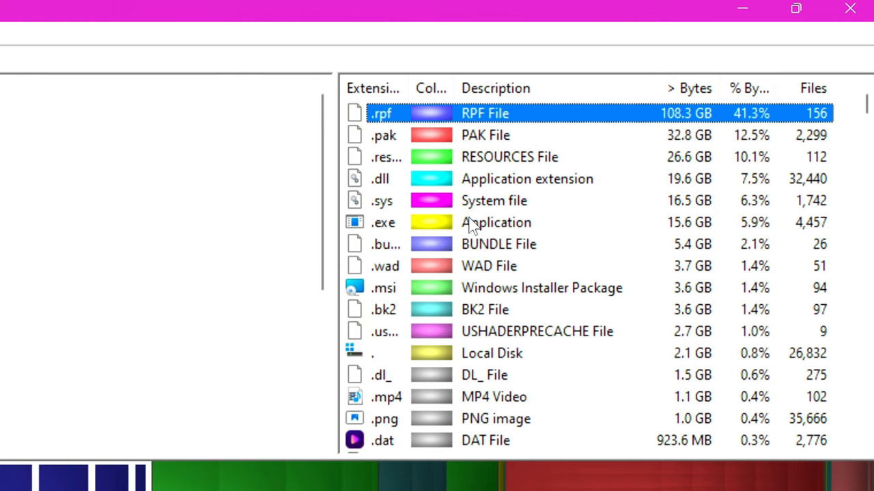
mouse_move(512, 174)
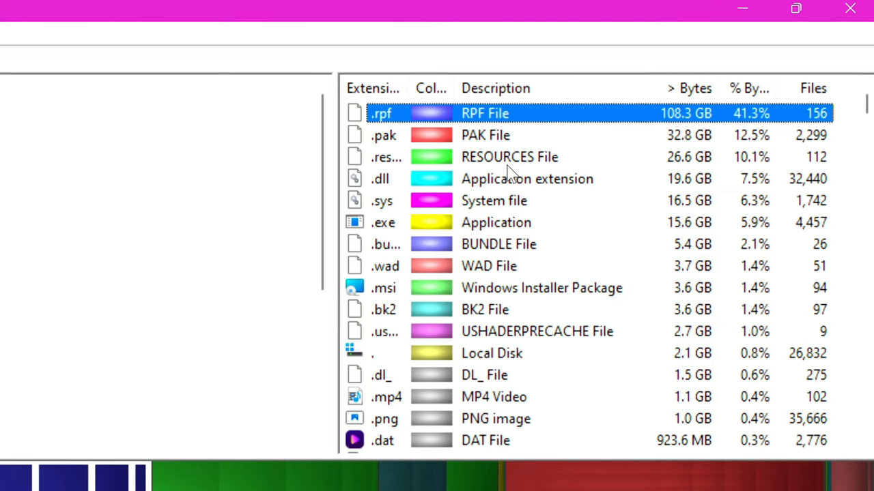
mouse_move(434, 179)
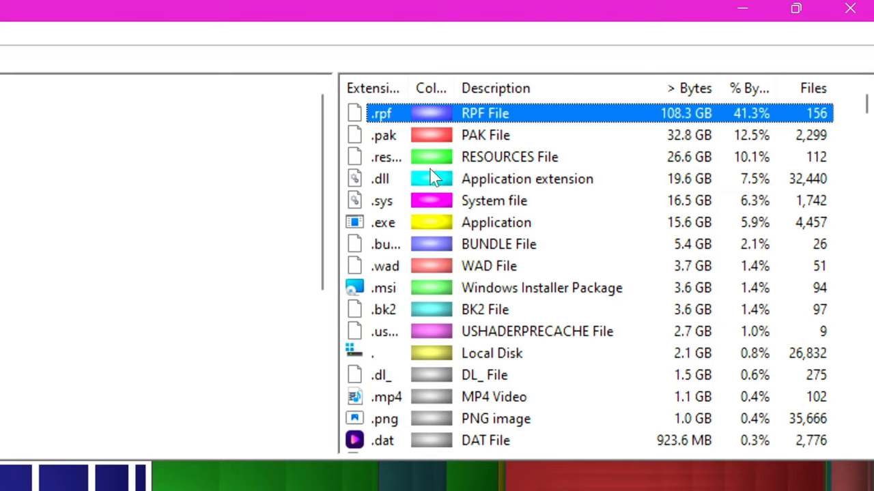